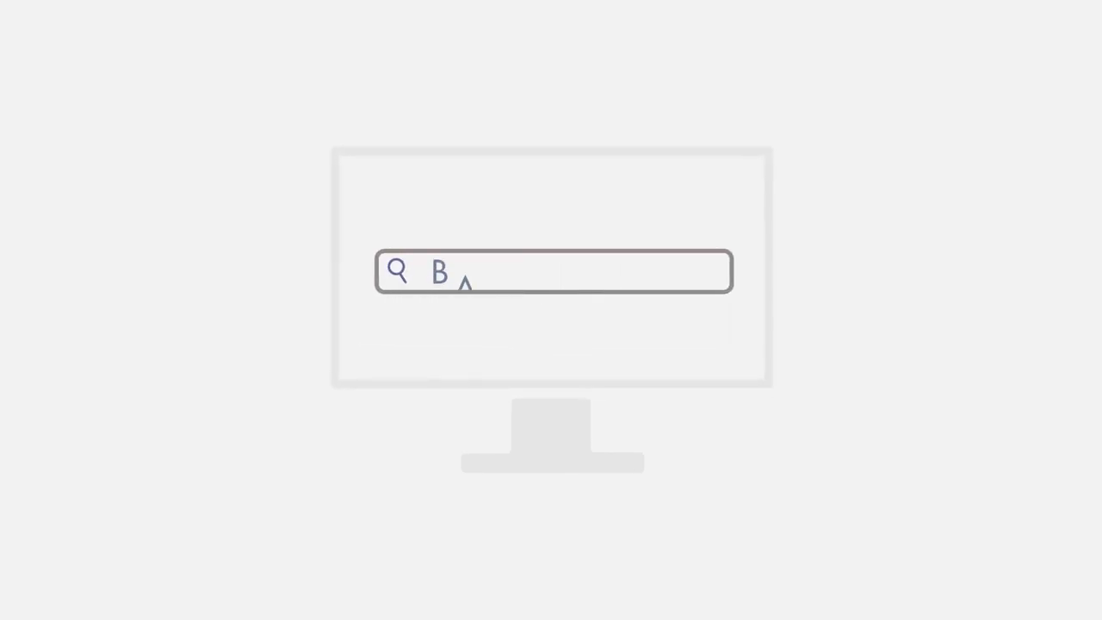
text(ANKRUPTCY)
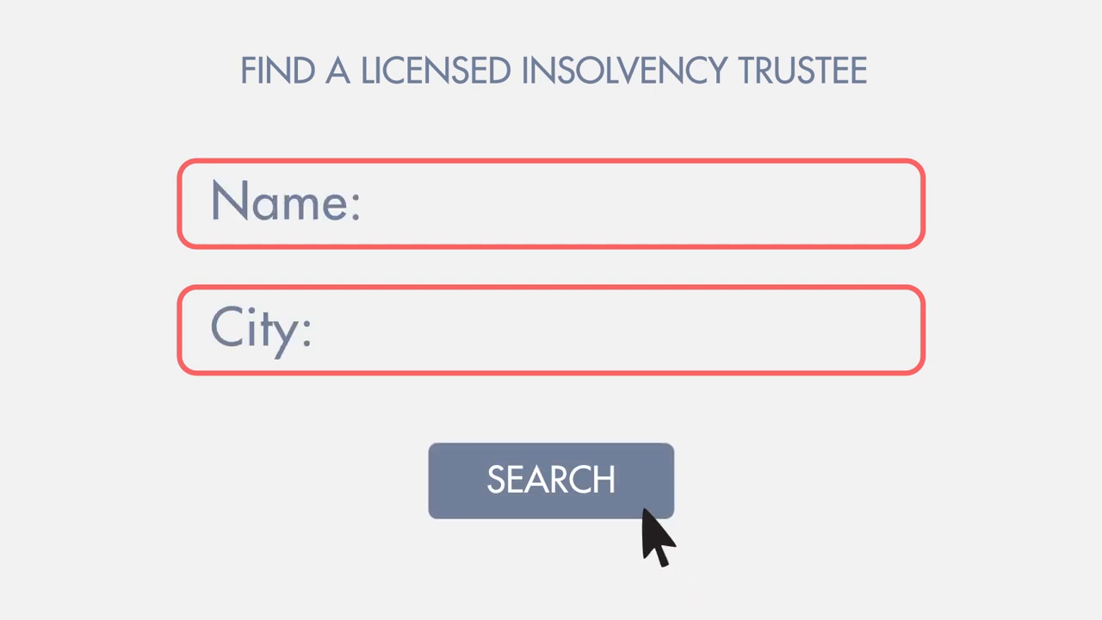
click(552, 479)
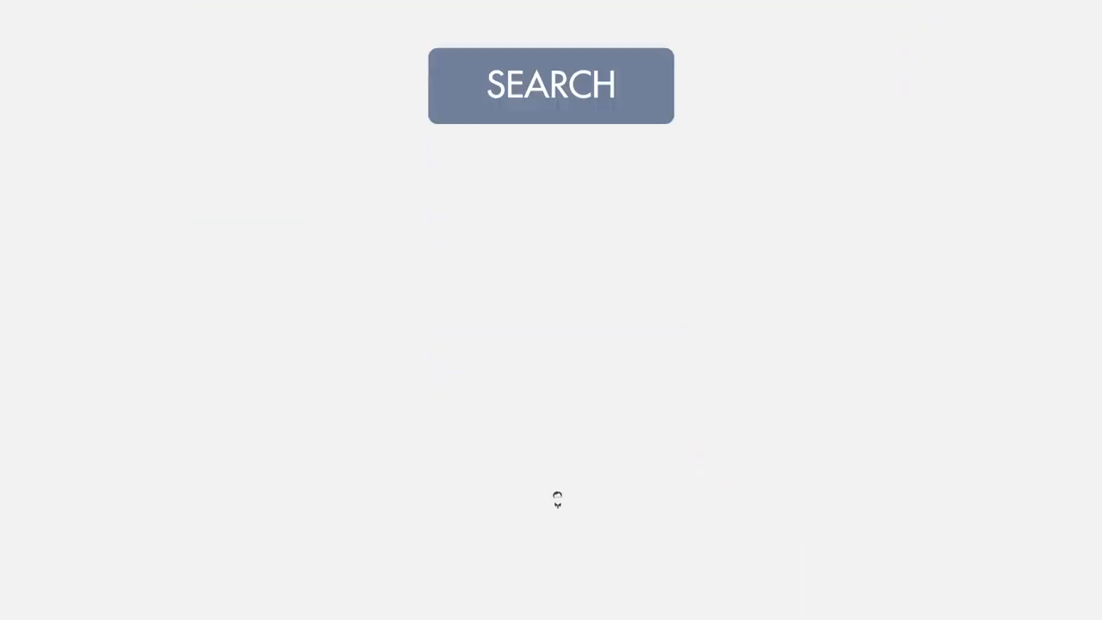
click(551, 87)
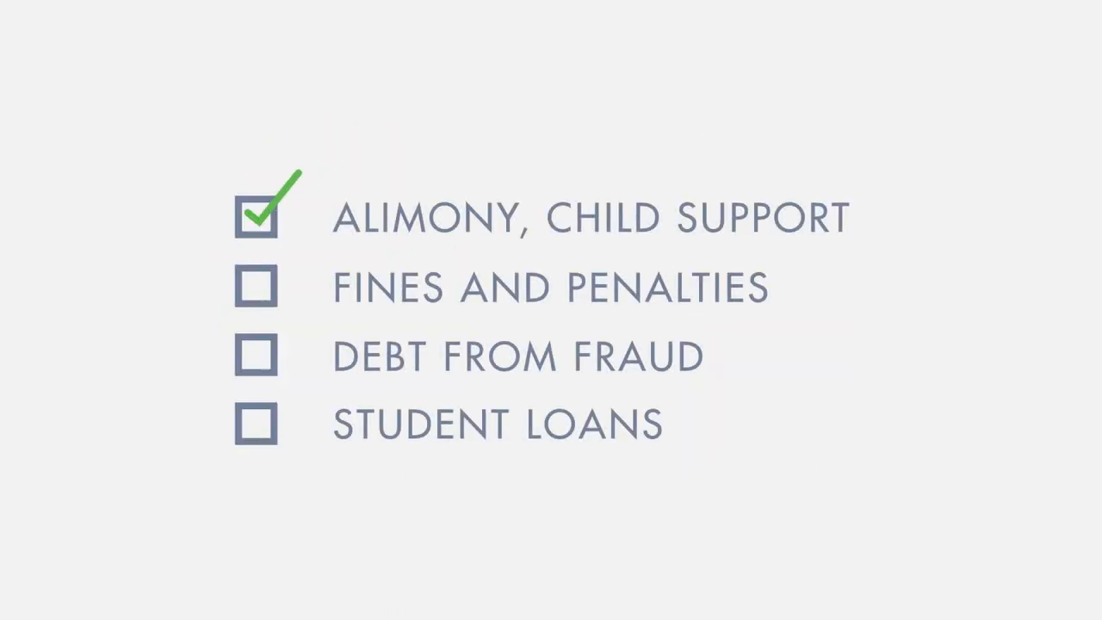
click(254, 286)
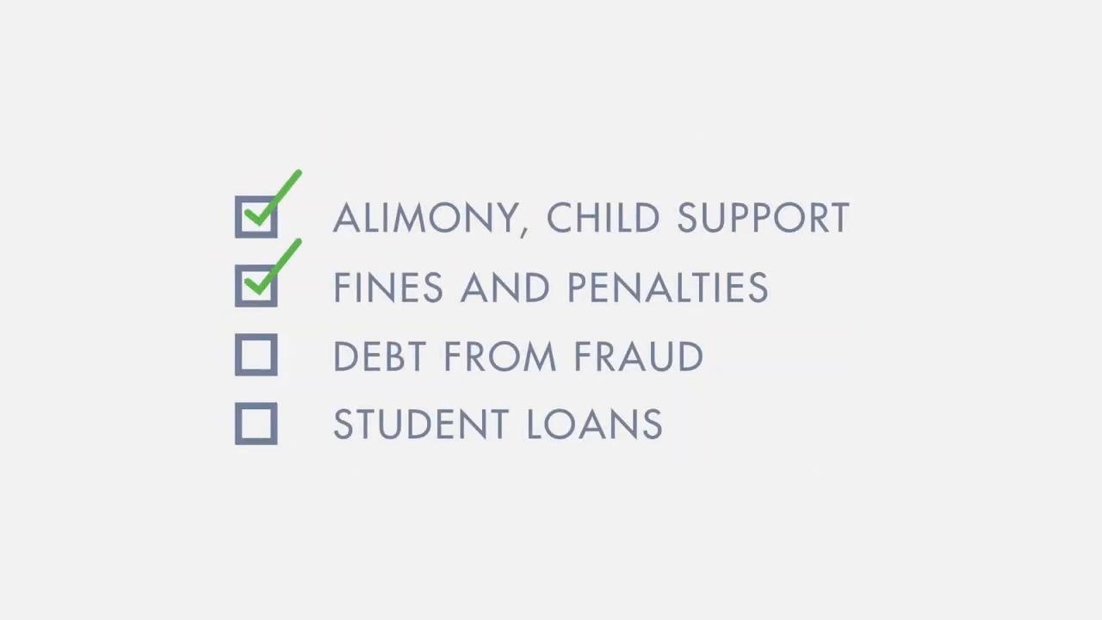
click(256, 354)
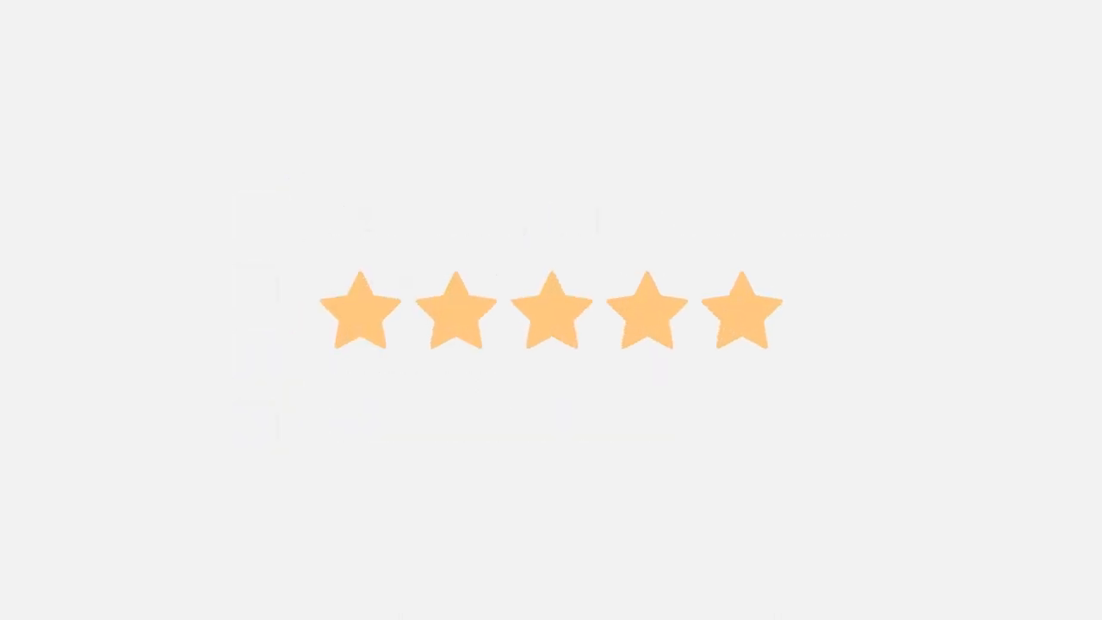
click(362, 313)
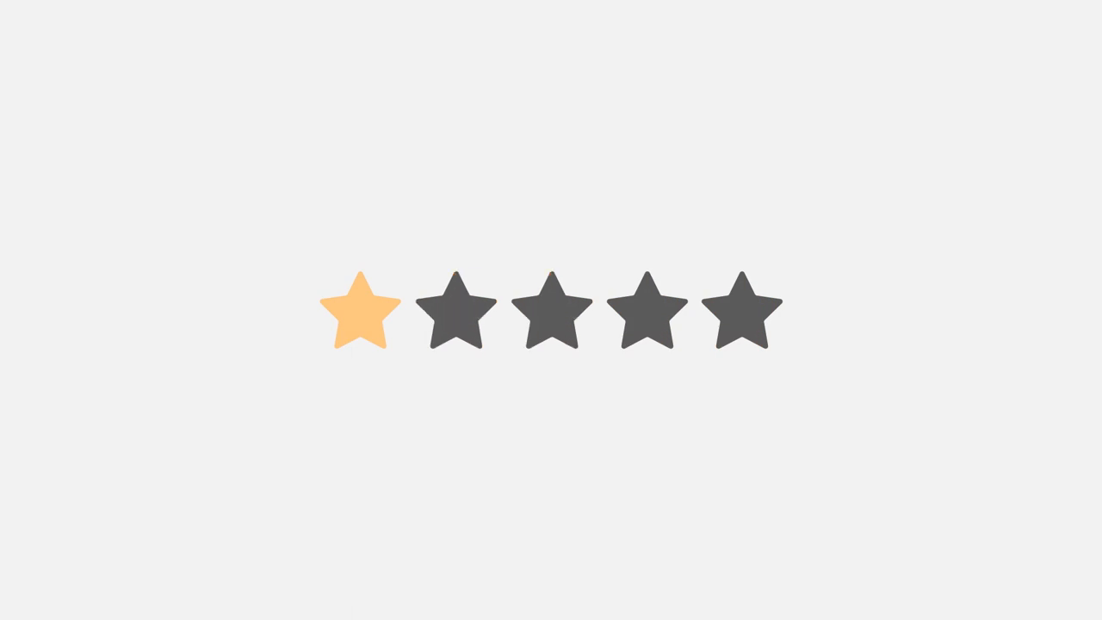